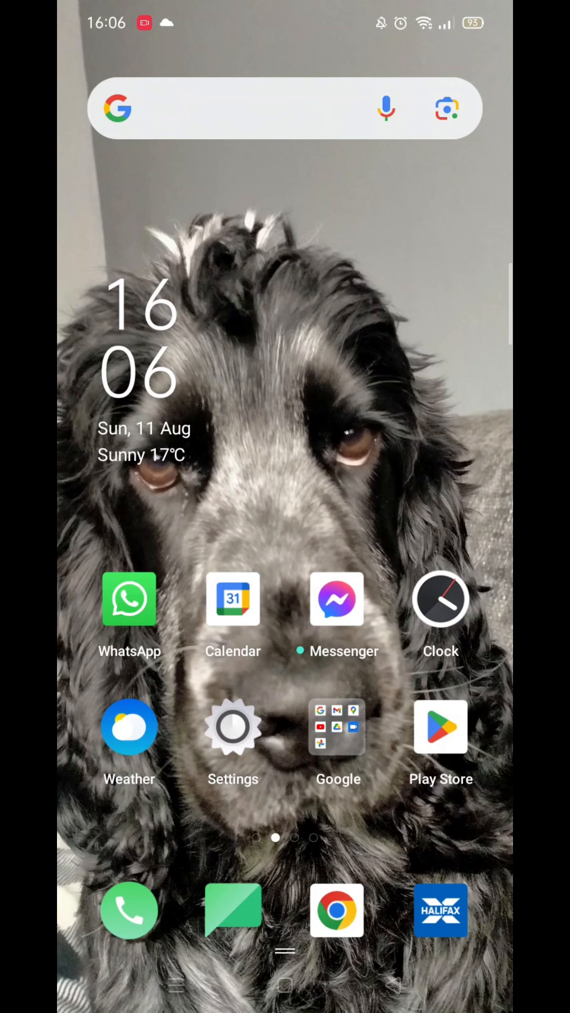
# Launch Settings from the home screen and scroll its category list
pyautogui.click(233, 727)
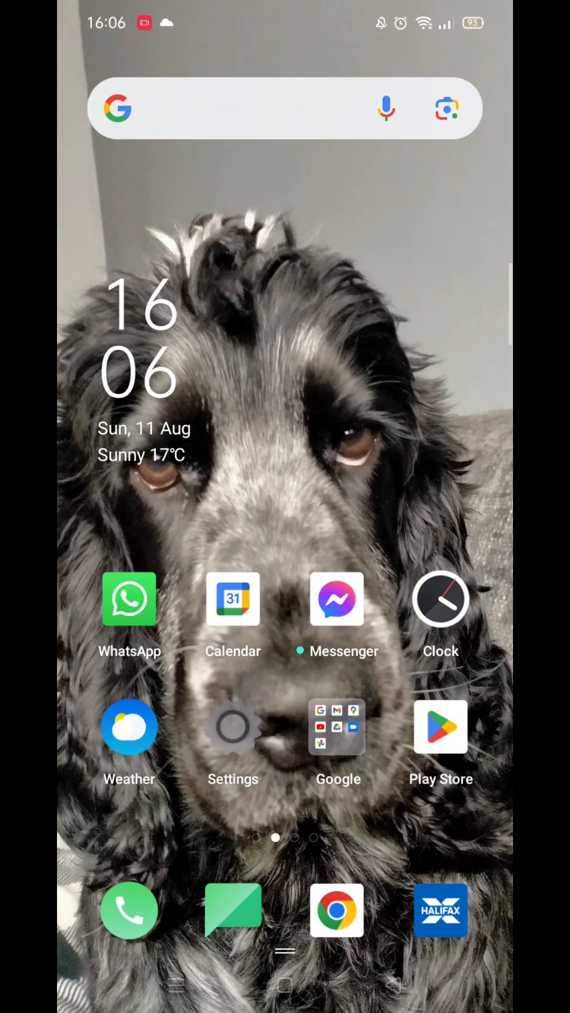
pyautogui.click(232, 727)
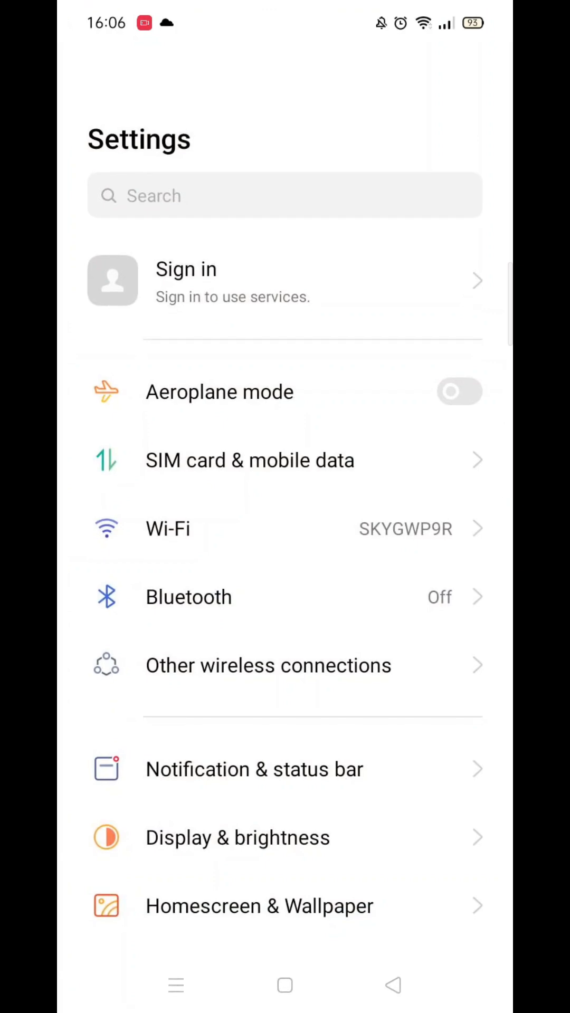
pyautogui.scroll(-3)
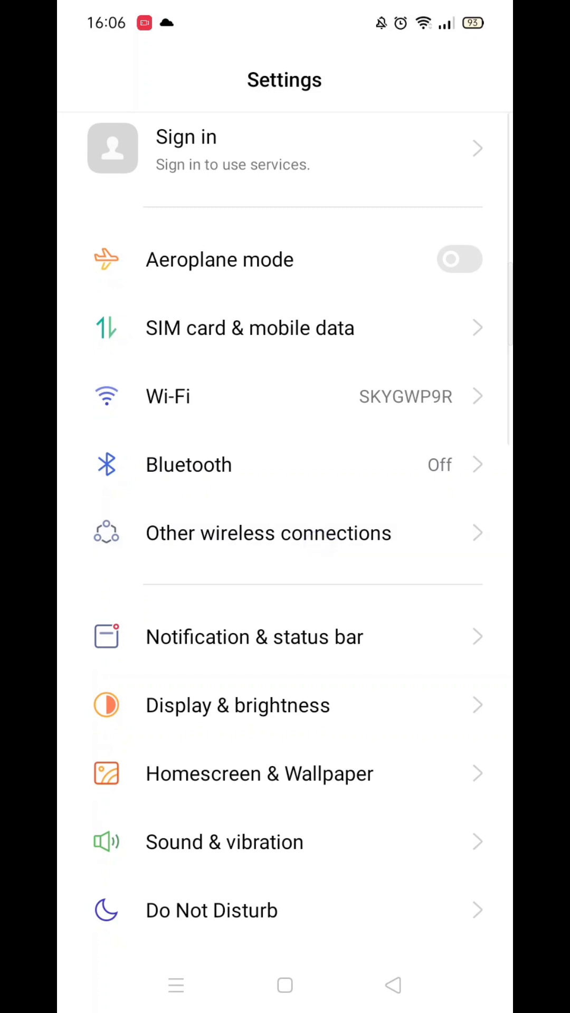
# Switch the NFC toggle on under Other wireless connections
pyautogui.click(267, 533)
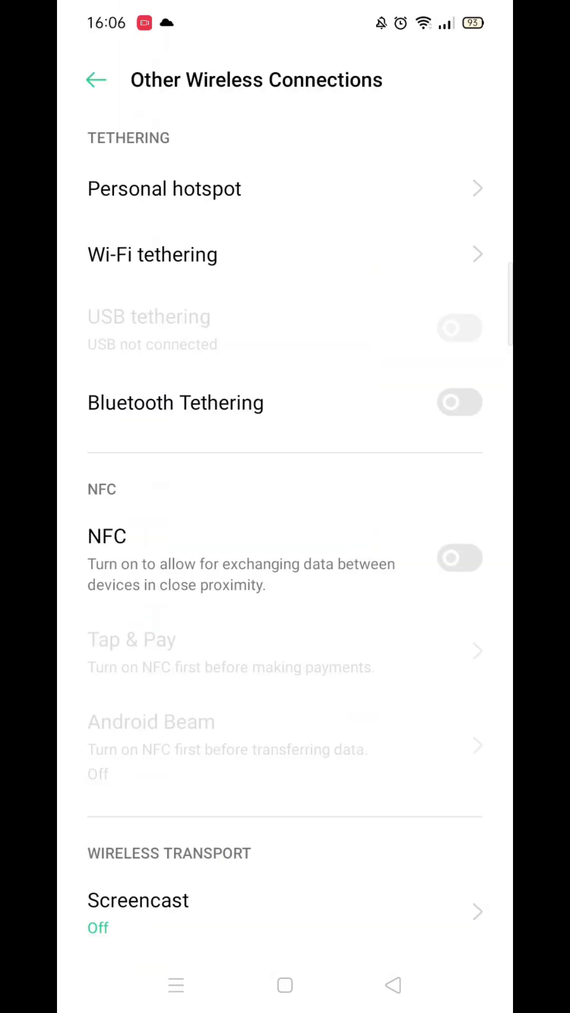
pyautogui.scroll(-3)
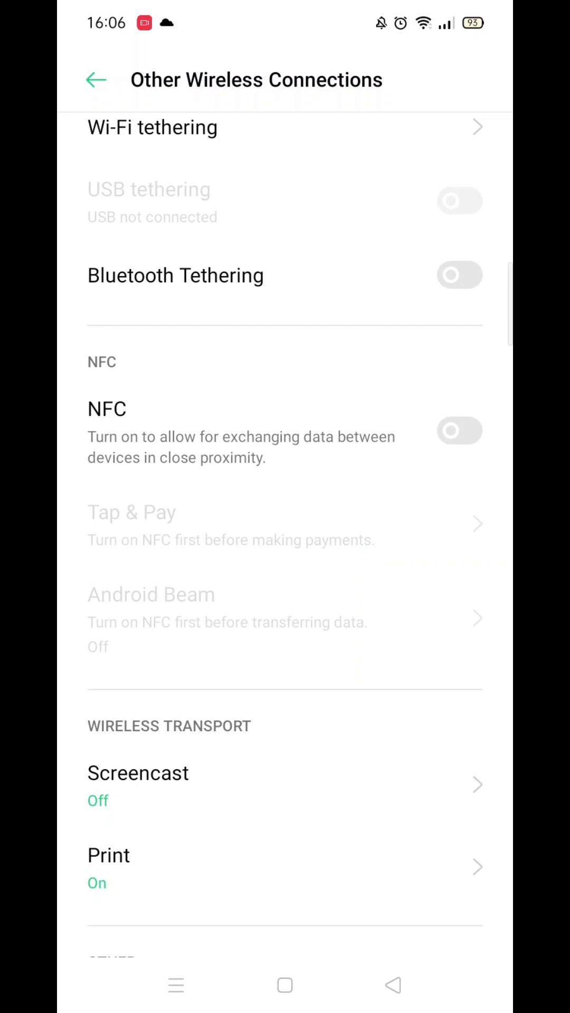
pyautogui.click(459, 431)
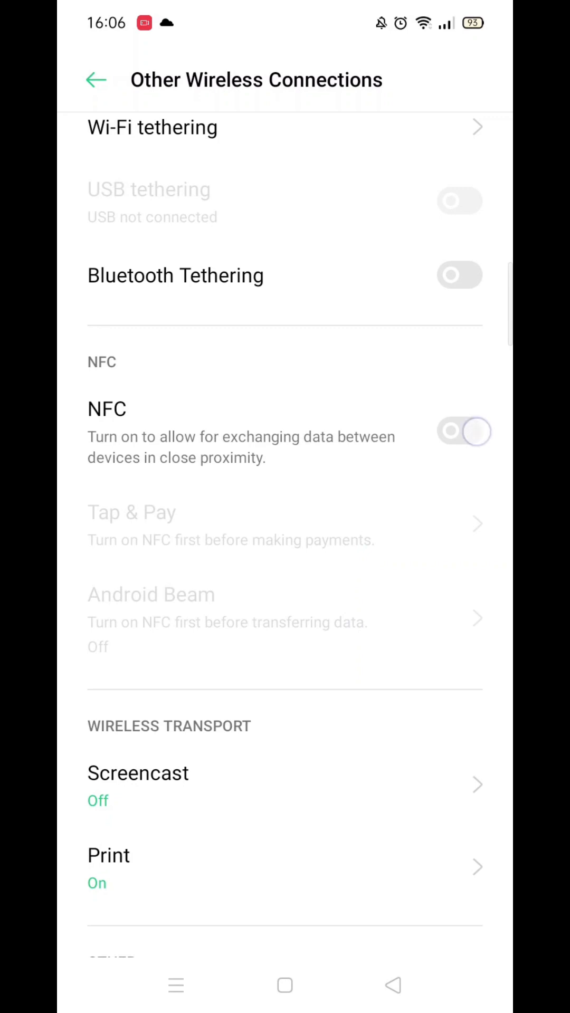
pyautogui.click(460, 431)
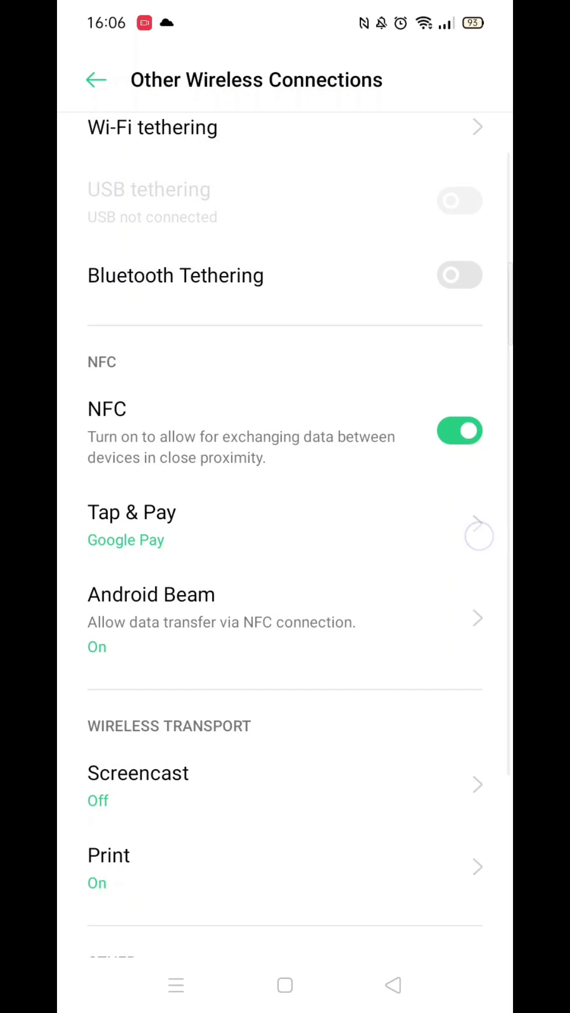
# Set Google Pay as the default Tap & Pay app and go back
pyautogui.click(132, 524)
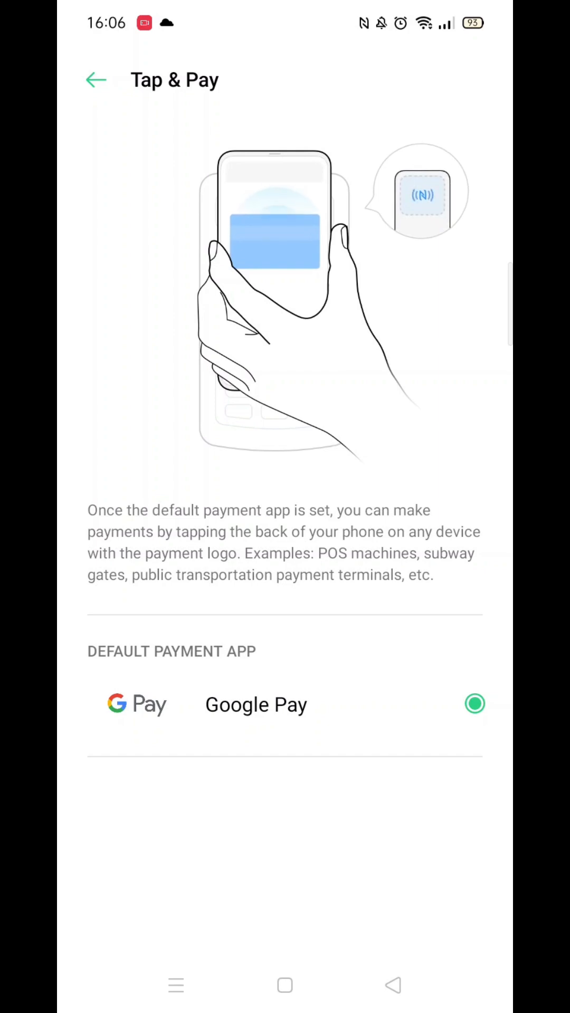
pyautogui.click(95, 79)
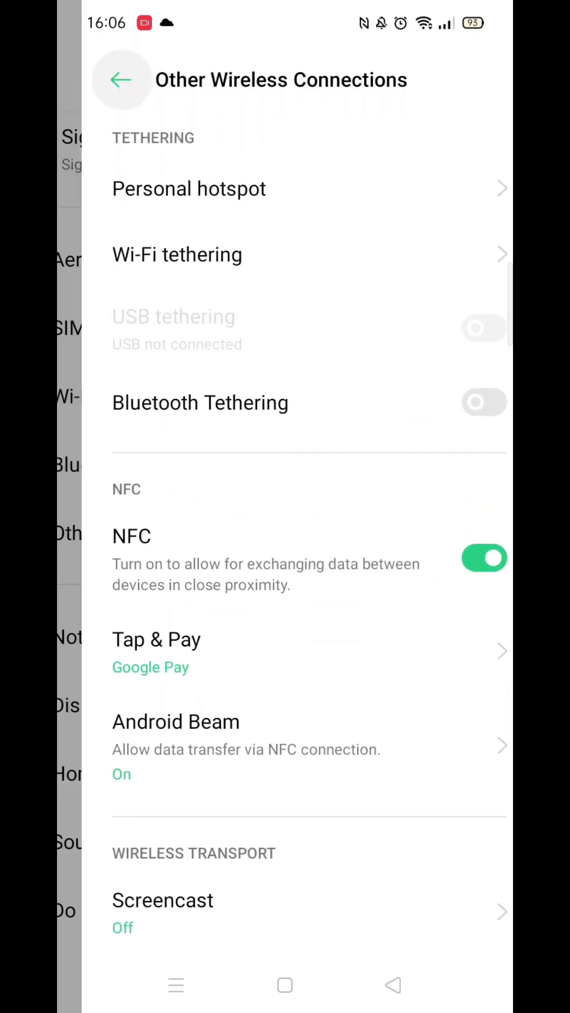
# Return to the main Settings list and scroll through it
pyautogui.click(122, 79)
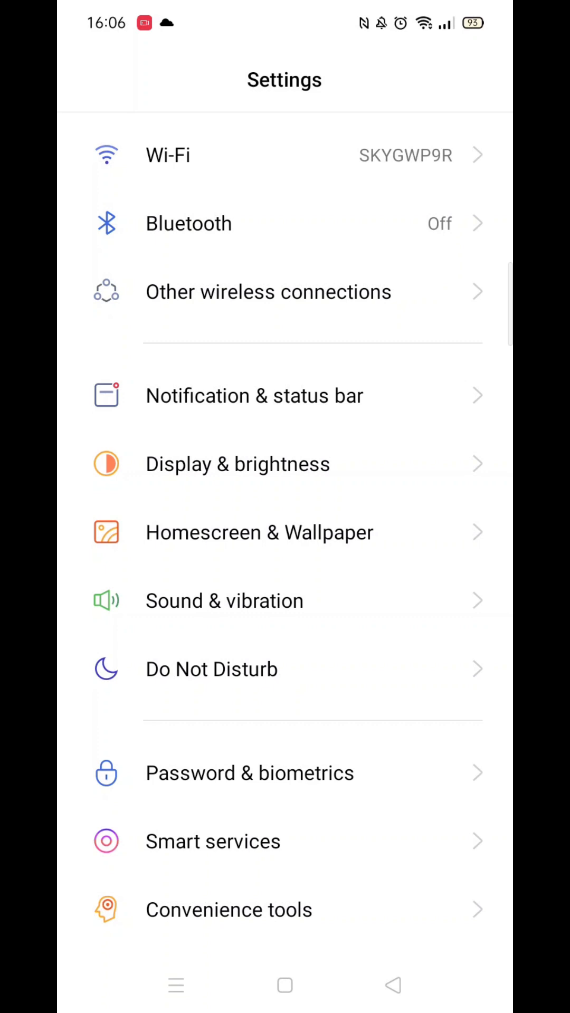
pyautogui.scroll(-3)
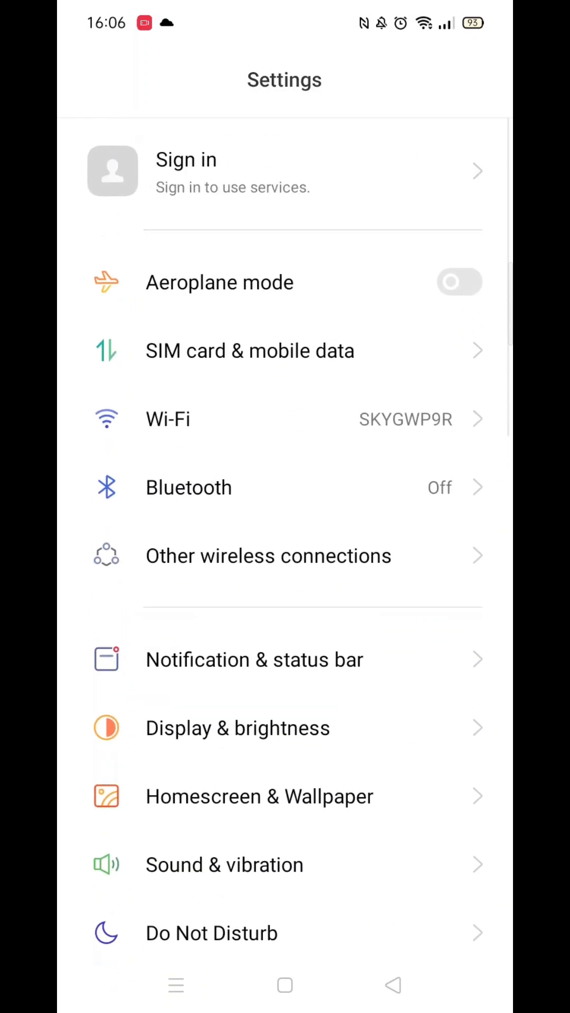